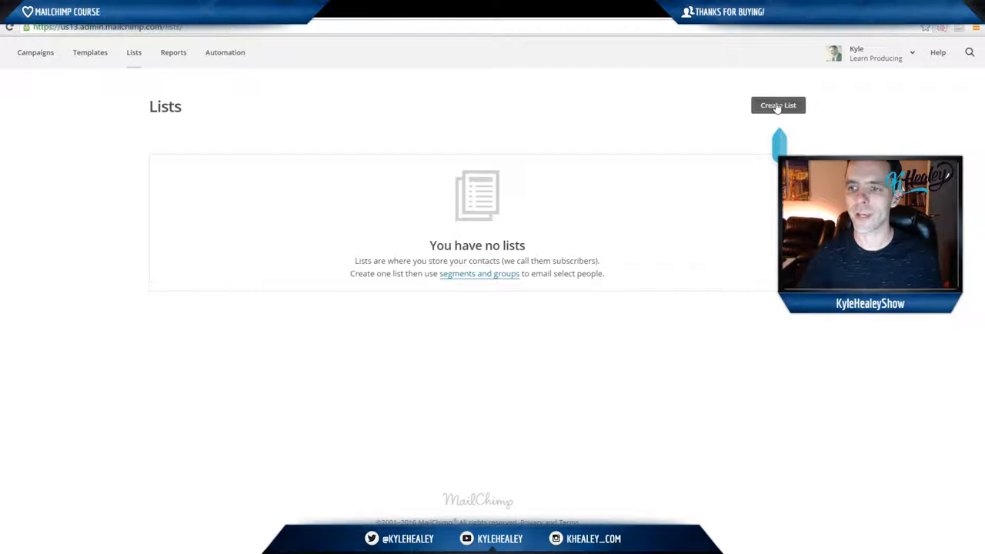
Step: Start a new mailing list so its blank Create List form appears
{"action": "left_click", "coordinate": [779, 105]}
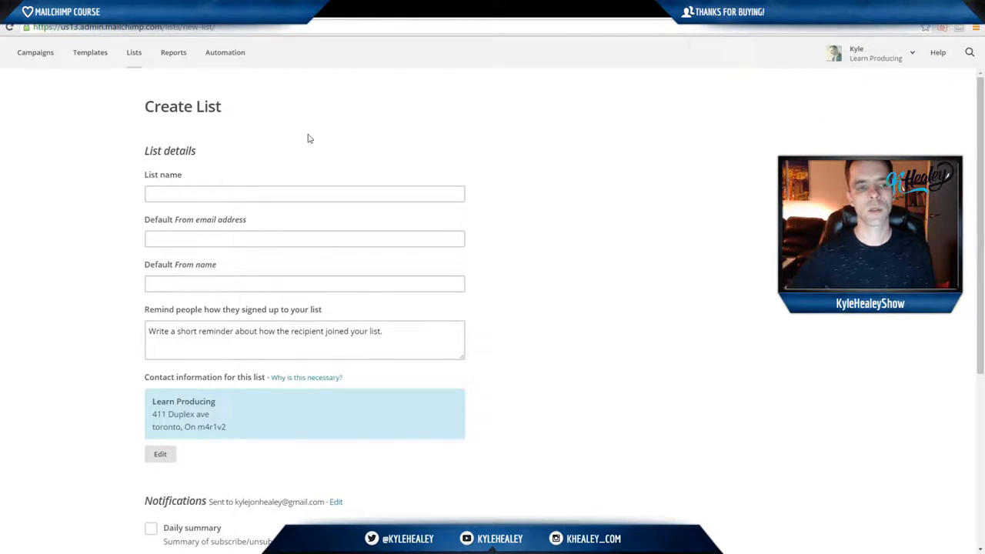
{"action": "mouse_move", "coordinate": [332, 176]}
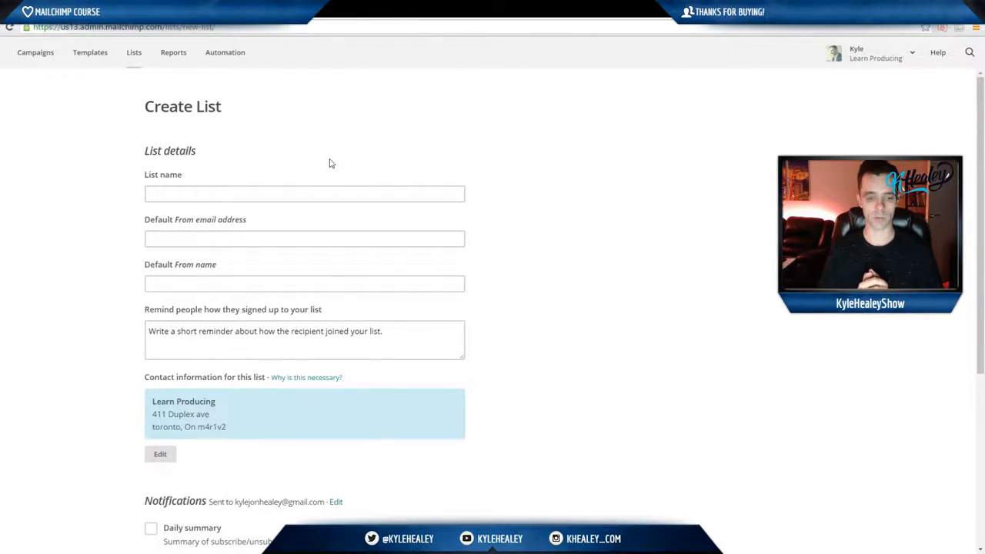
{"action": "mouse_move", "coordinate": [323, 371]}
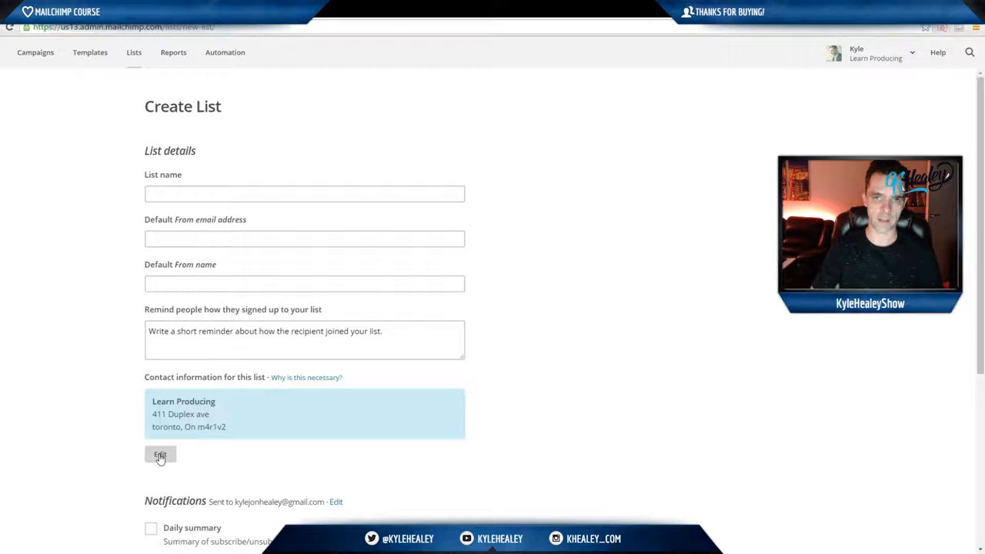
{"action": "scroll", "scroll_direction": "down", "scroll_amount": 3}
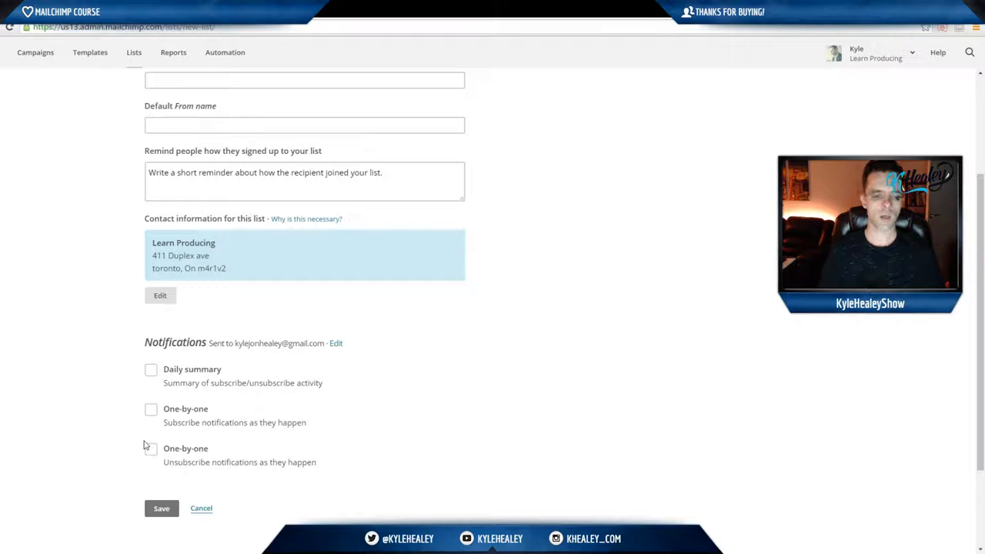
Step: Tick the Daily summary and One-by-one subscribe notification checkboxes
{"action": "scroll", "scroll_direction": "down", "scroll_amount": 3}
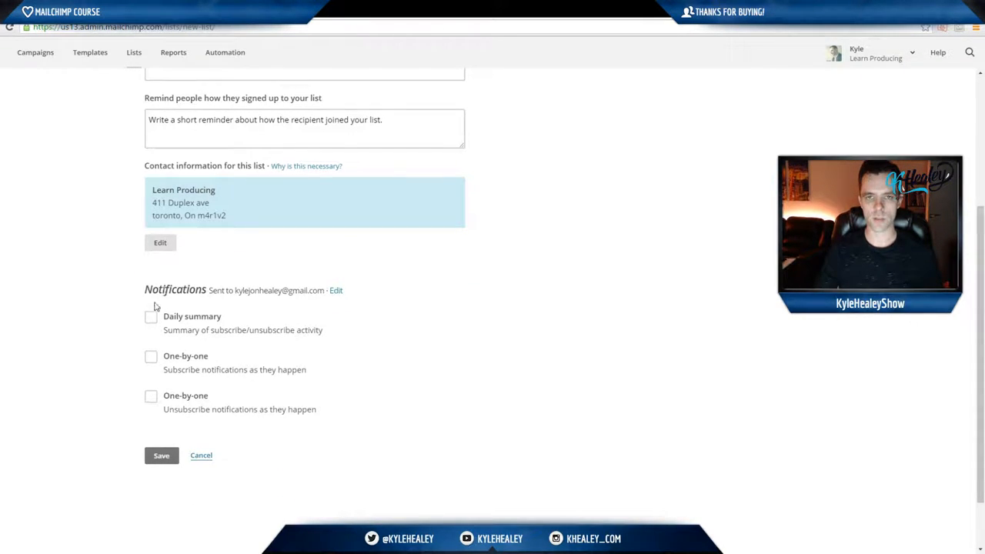
{"action": "left_click", "coordinate": [151, 317]}
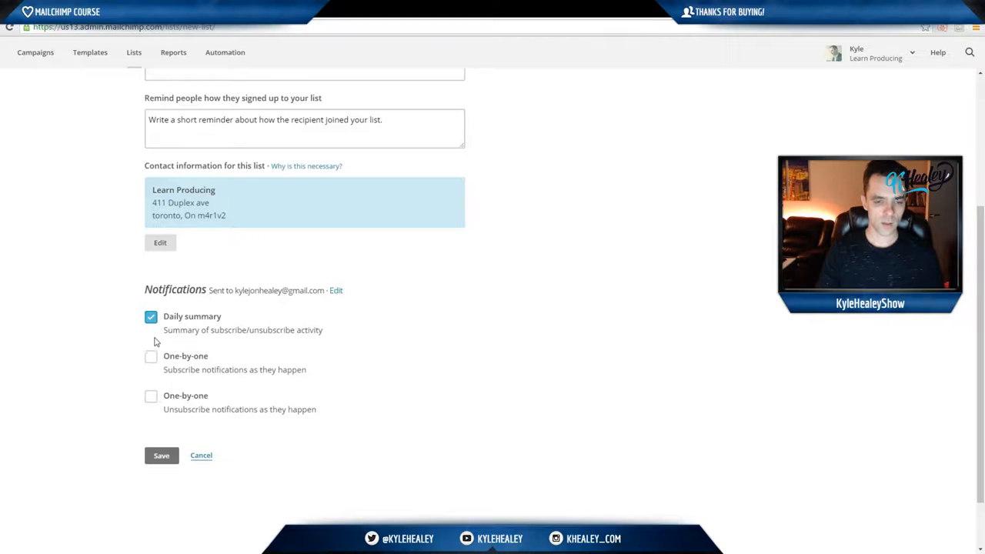
{"action": "left_click", "coordinate": [151, 357]}
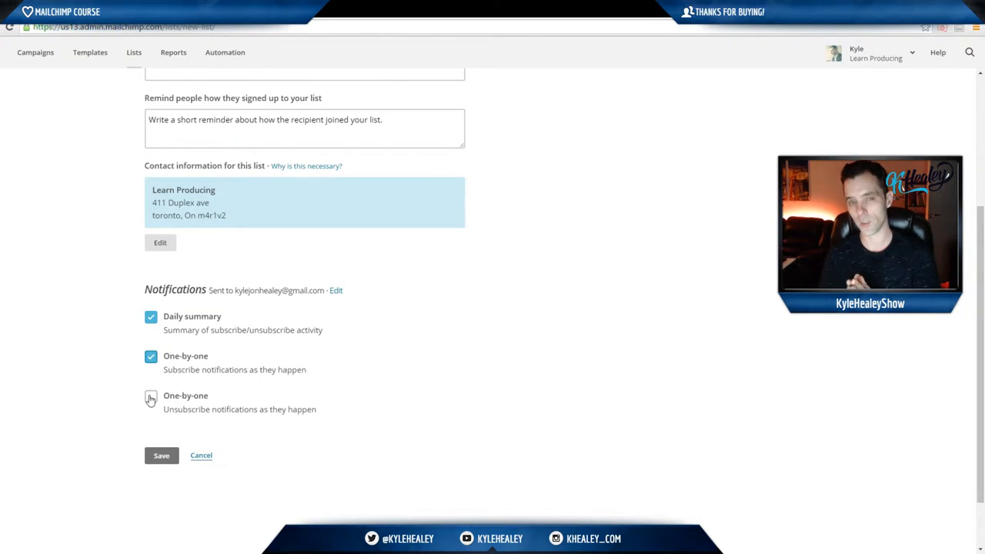
{"action": "scroll", "scroll_direction": "up", "scroll_amount": 3}
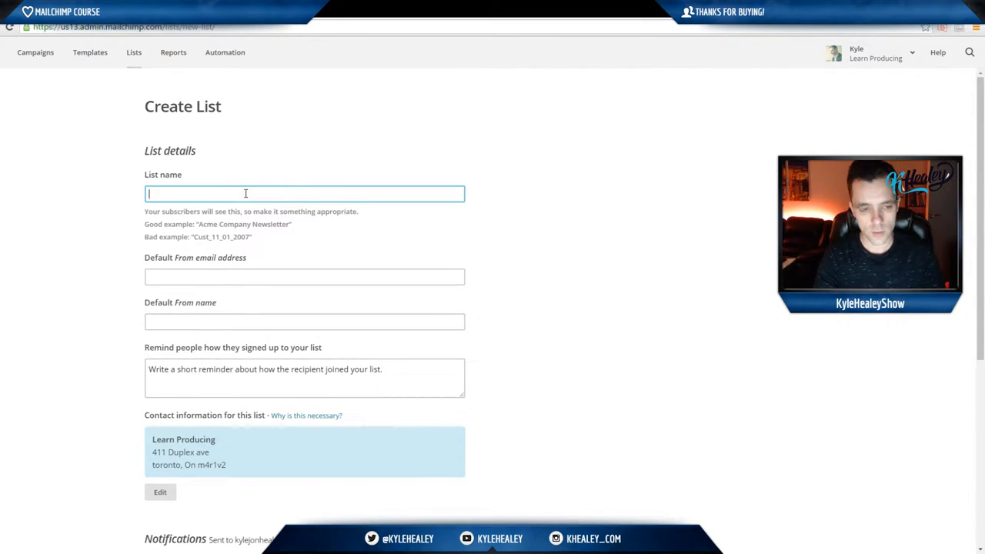
{"action": "type", "text": "T"}
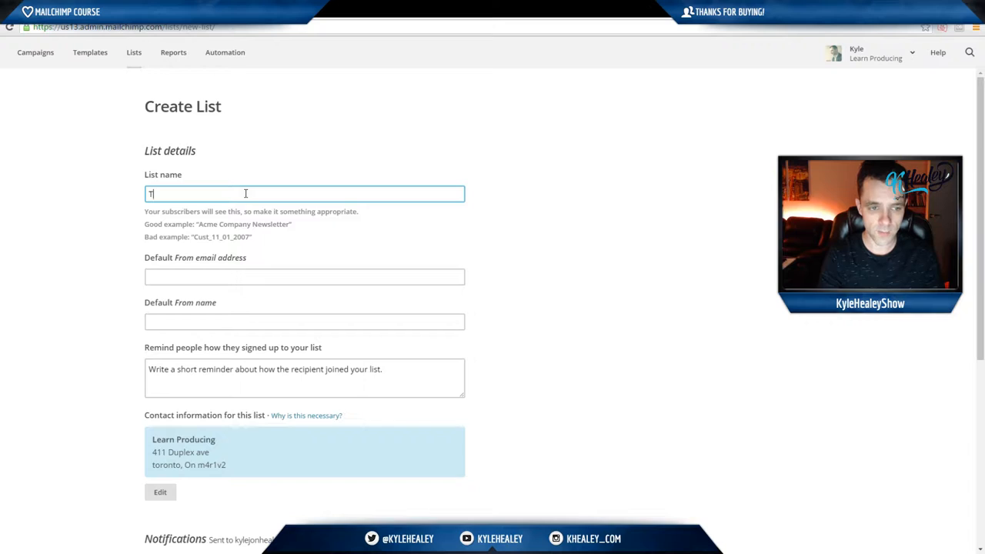
{"action": "left_click", "coordinate": [305, 237]}
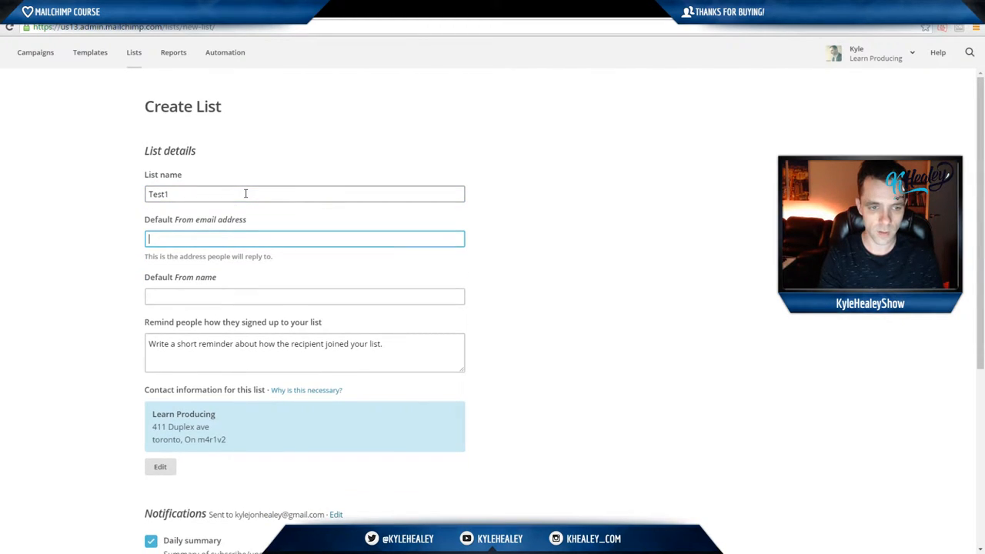
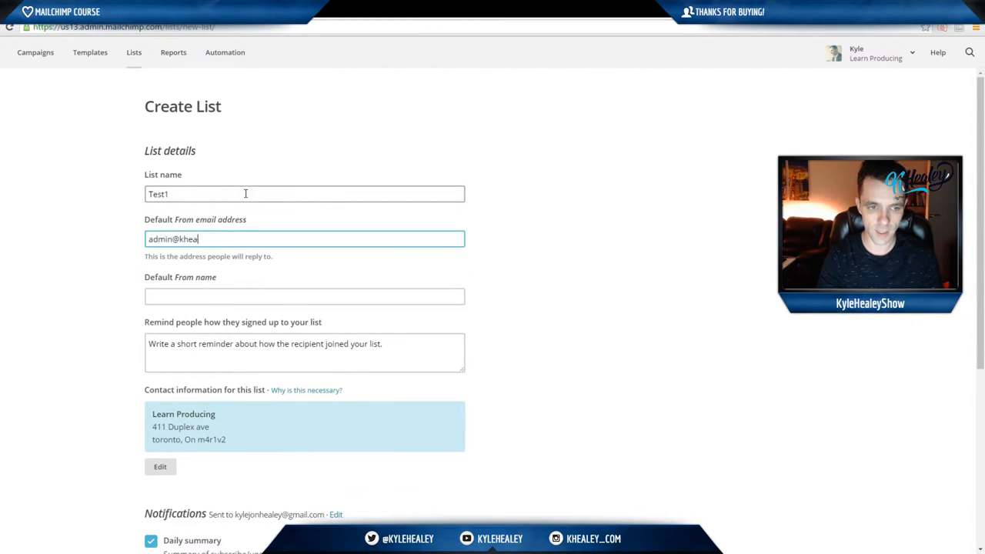
{"action": "left_click", "coordinate": [304, 283]}
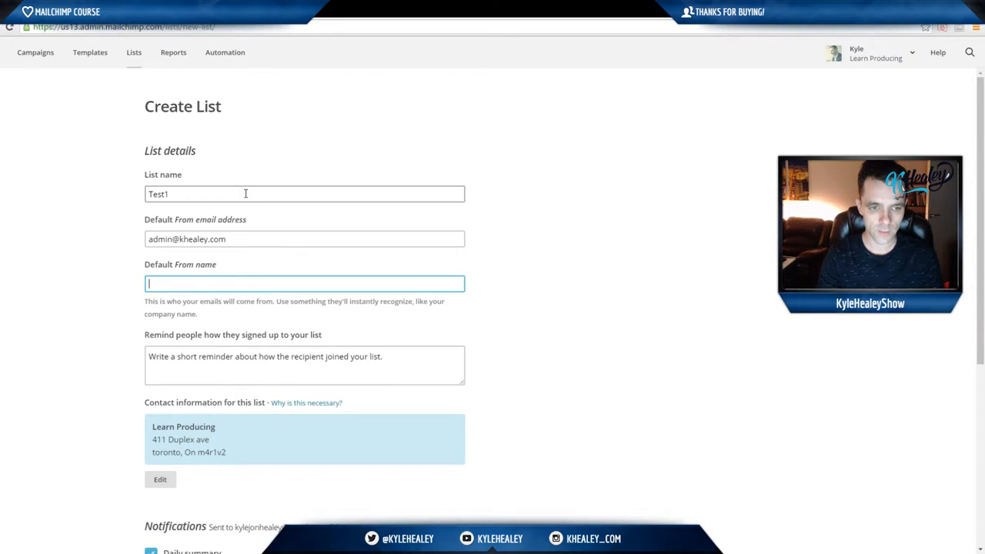
{"action": "type", "text": "Kyle"}
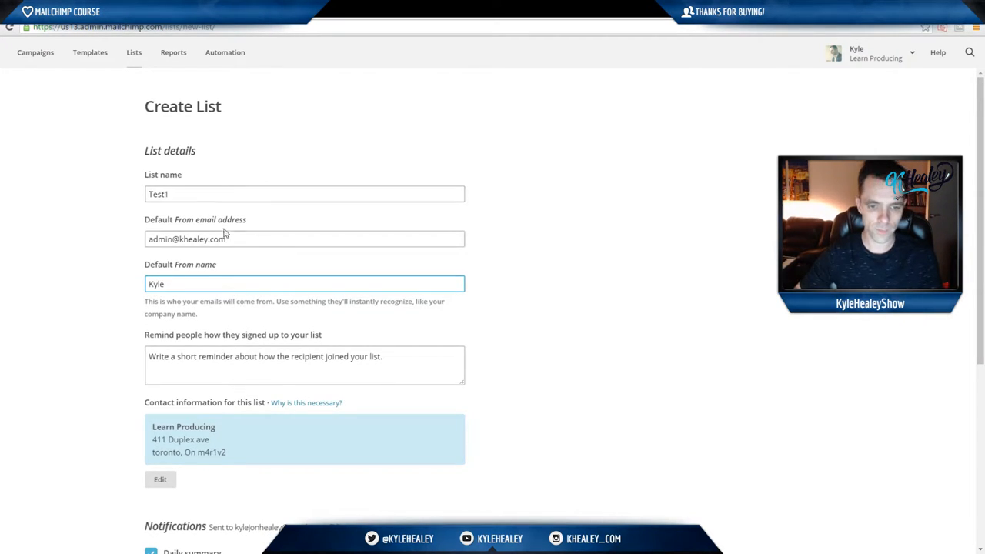
Step: Write the signup reminder about social networking cheat sheets
{"action": "type", "text": "You signed up to get m"}
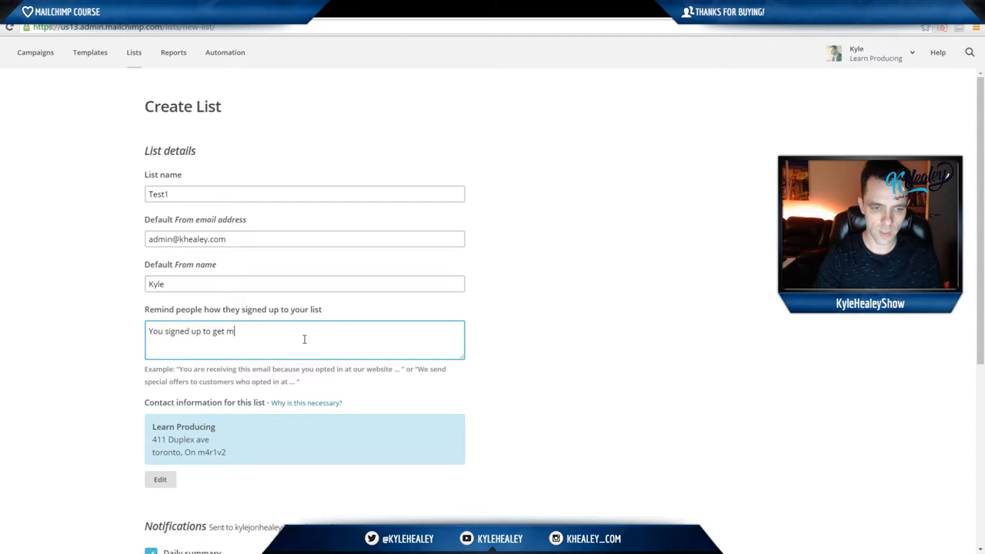
{"action": "type", "text": "y social"}
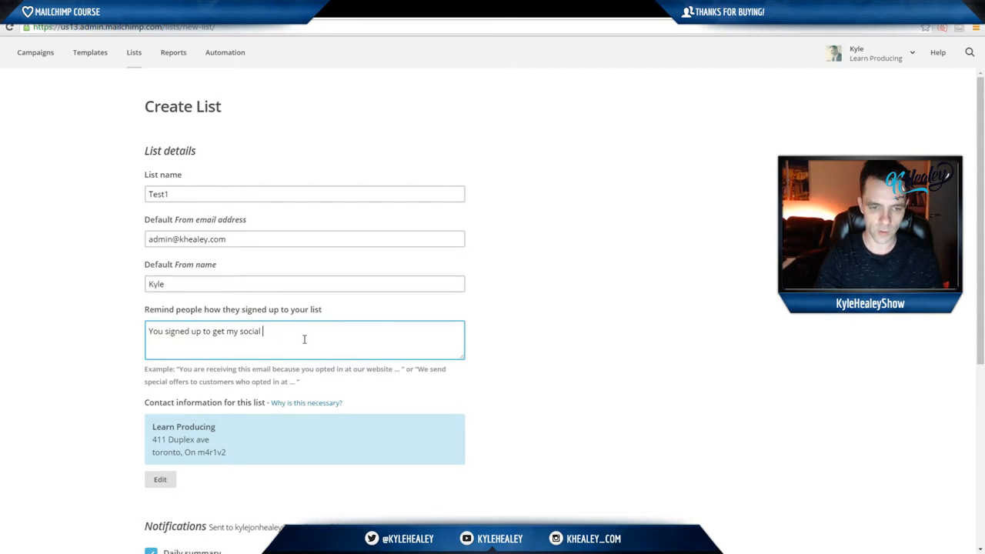
{"action": "type", "text": "networking cheat sh"}
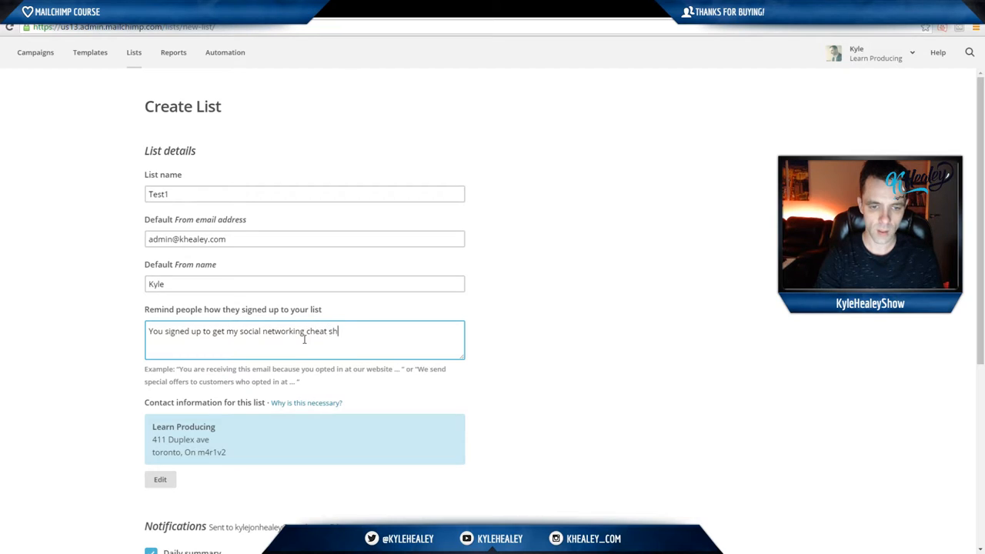
{"action": "type", "text": "eets."}
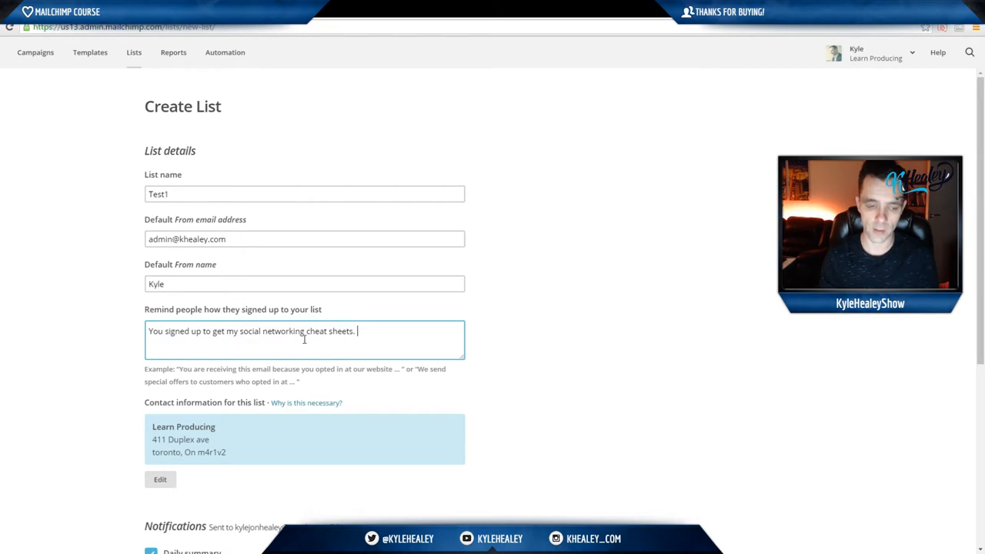
Step: Tick the One-by-one unsubscribe notification and save the Test1 list
{"action": "scroll", "scroll_direction": "down", "scroll_amount": 3}
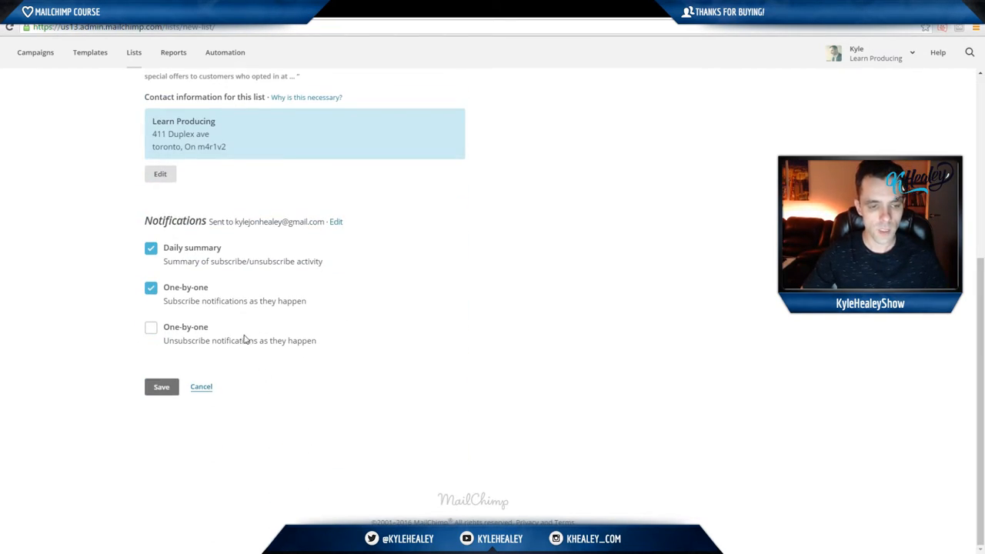
{"action": "left_click", "coordinate": [150, 326]}
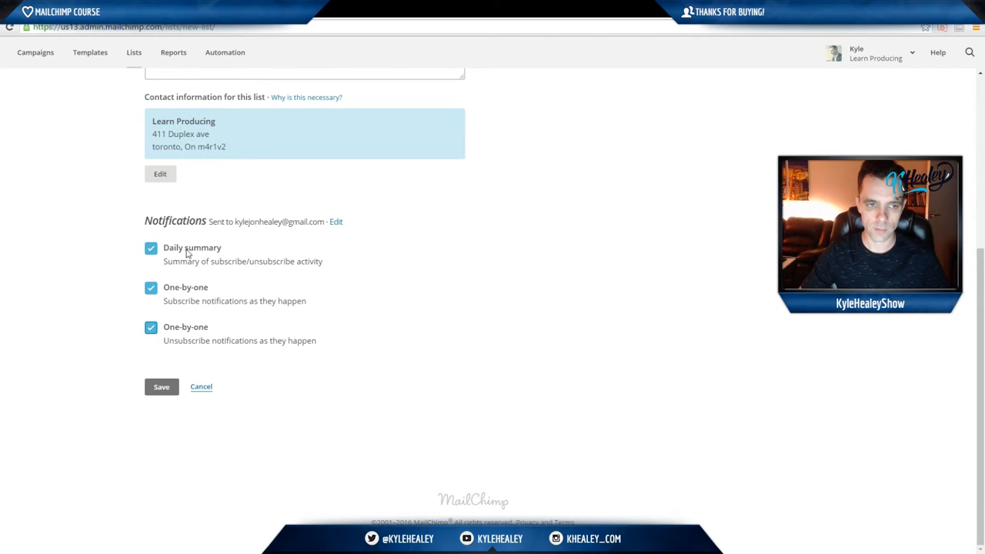
{"action": "scroll", "scroll_direction": "up", "scroll_amount": 3}
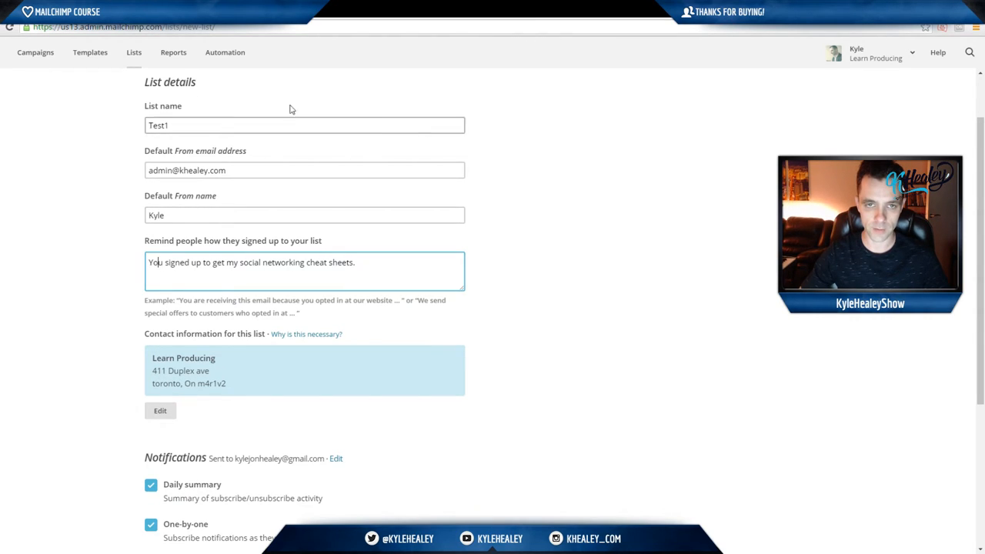
{"action": "scroll", "scroll_direction": "down", "scroll_amount": 3}
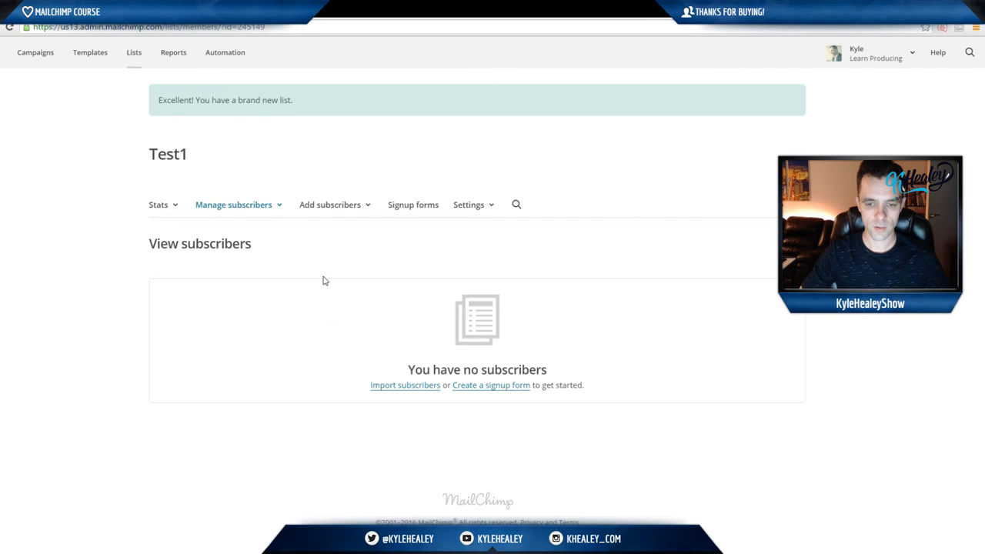
{"action": "mouse_move", "coordinate": [321, 268]}
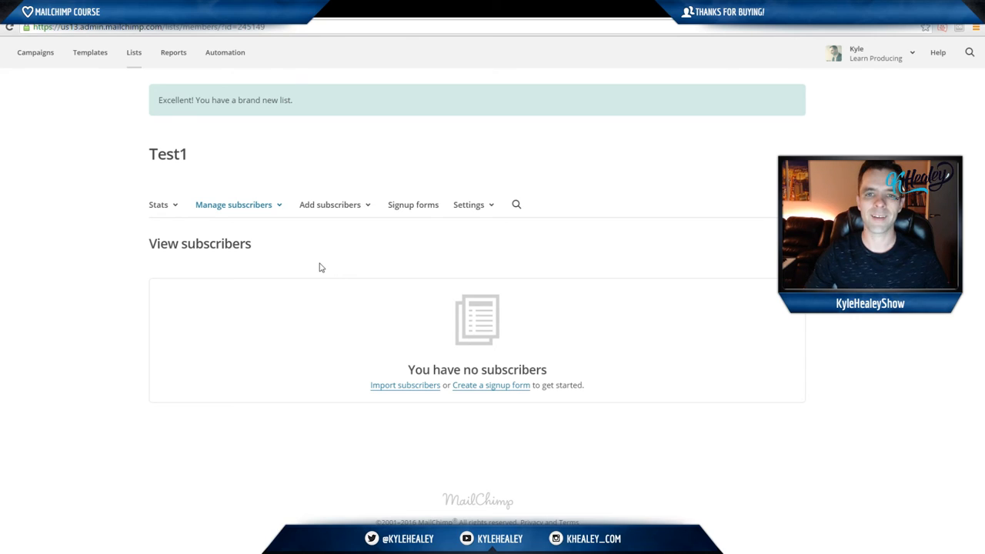